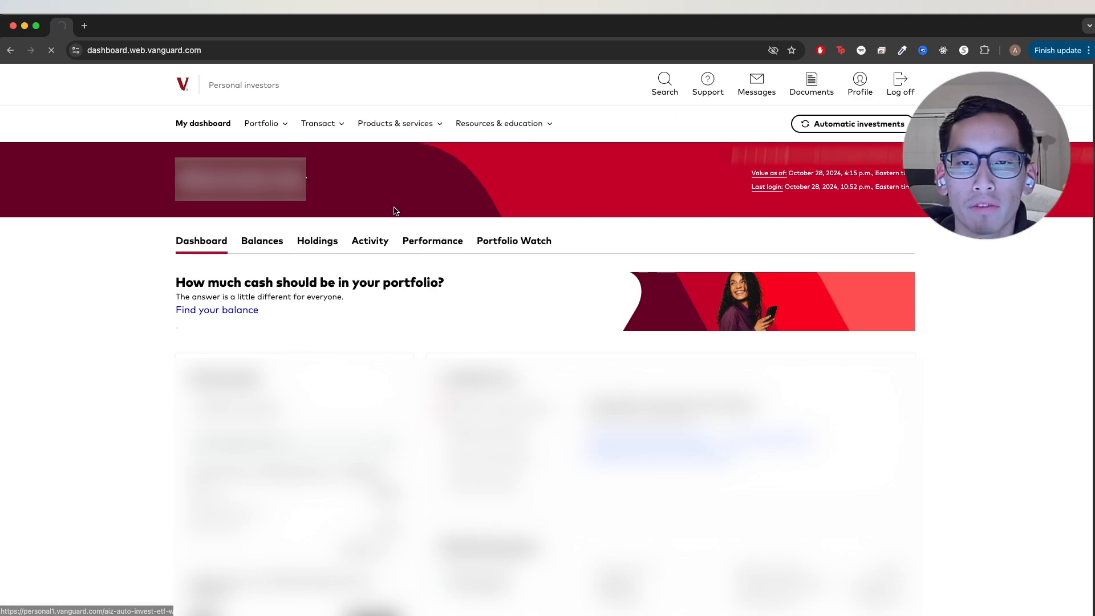
# Start scheduling recurring Vanguard ETF purchases from the Automatic investments overview
pyautogui.click(851, 123)
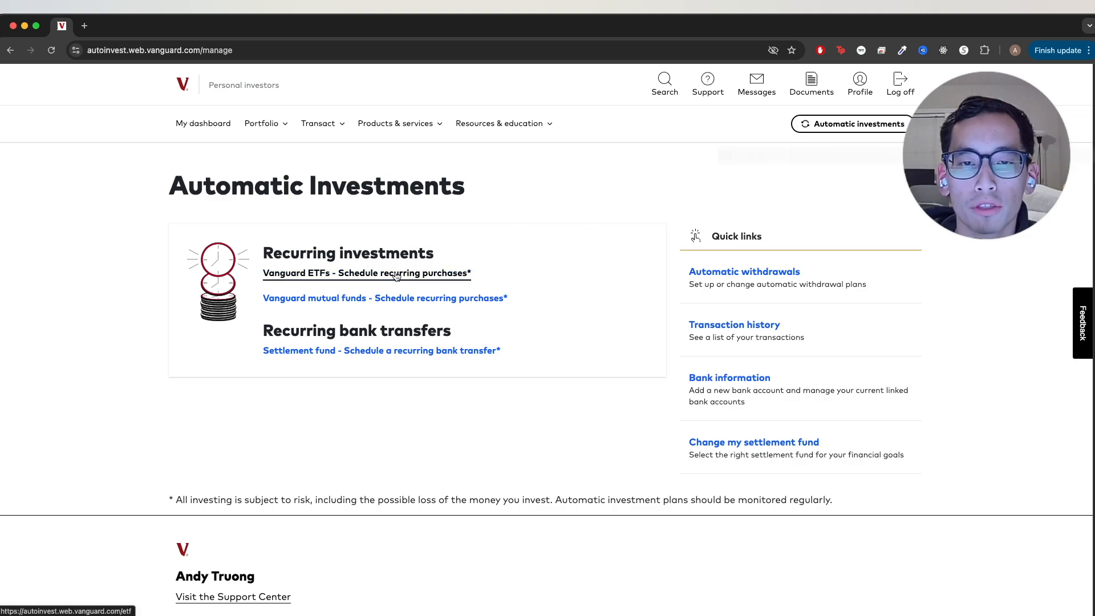
pyautogui.moveTo(342, 298)
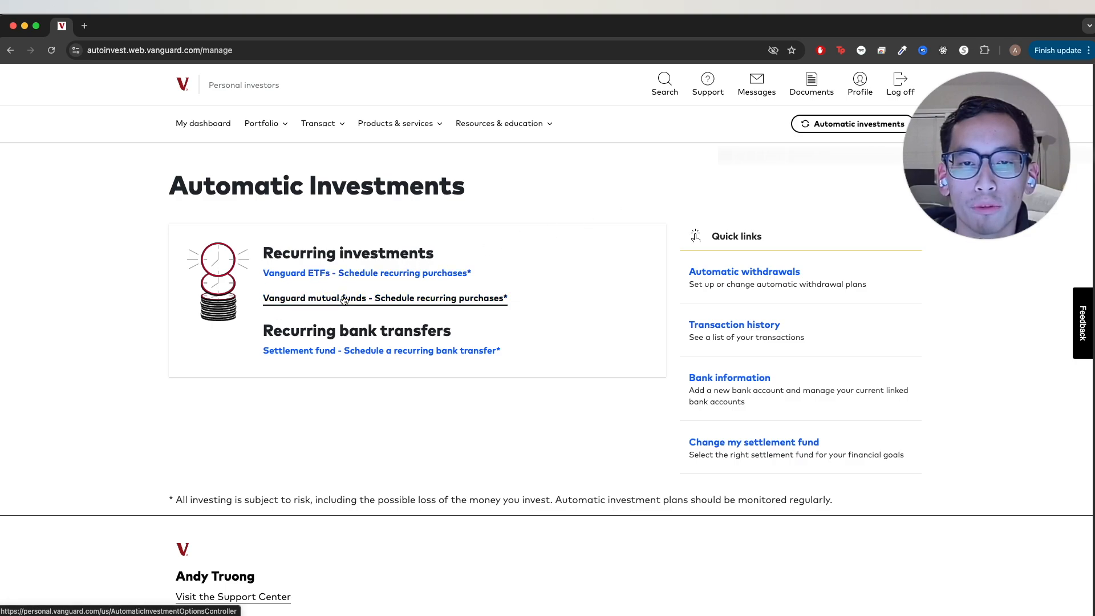
pyautogui.click(366, 272)
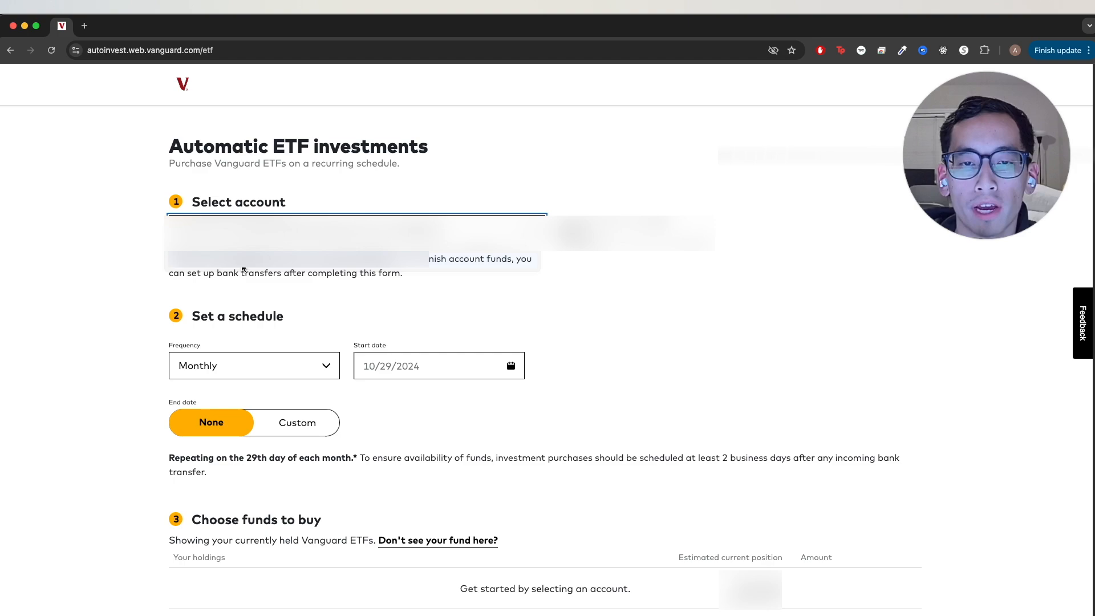
# Choose the funding account and set the monthly plan to start November 1, 2024
pyautogui.click(253, 365)
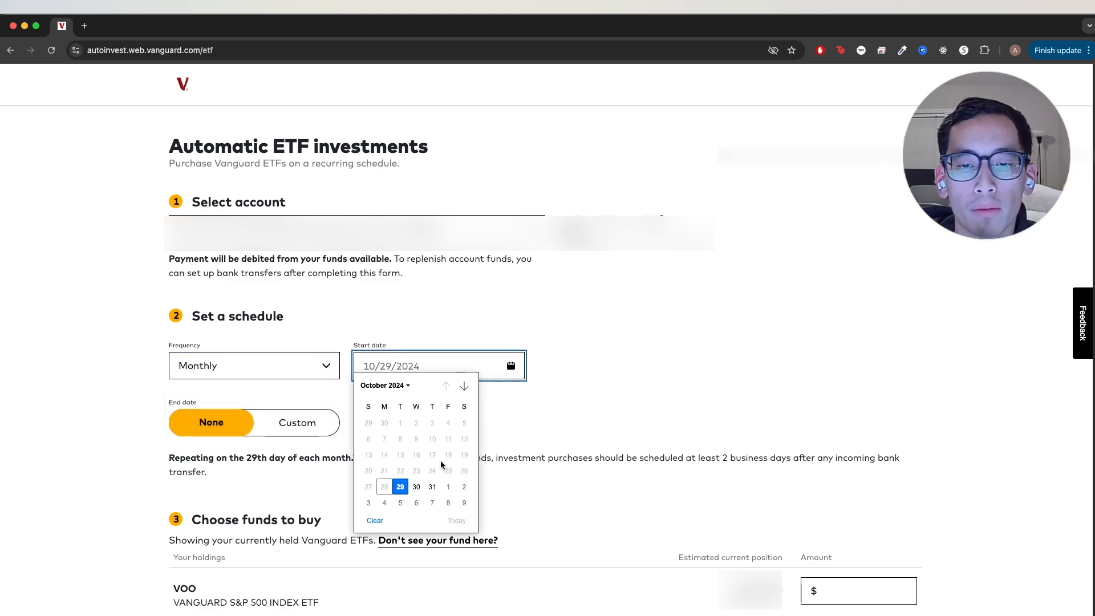
pyautogui.click(447, 487)
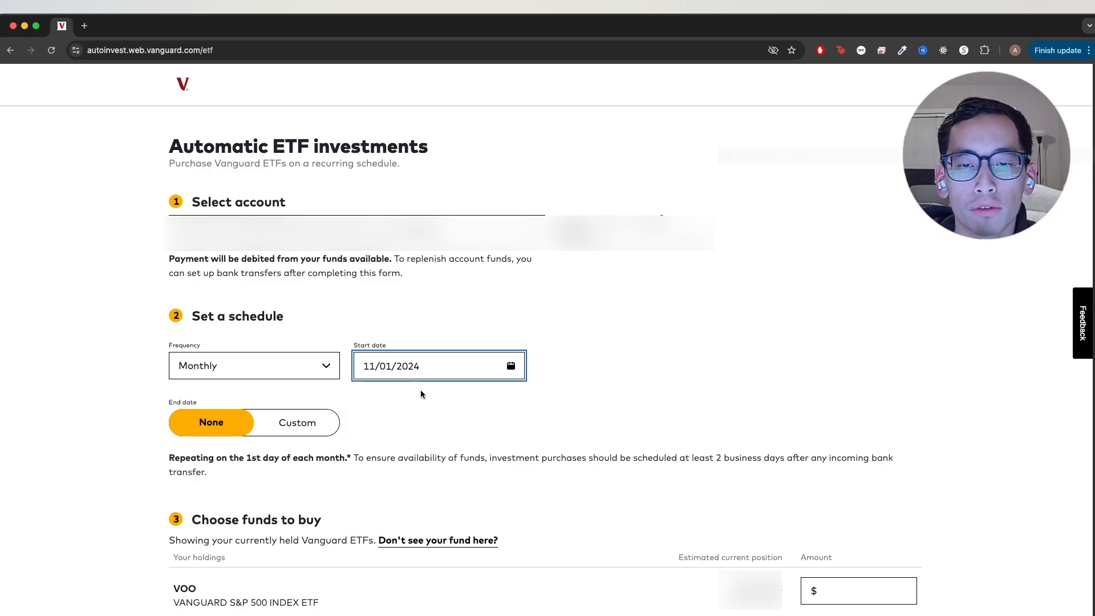
pyautogui.moveTo(219, 453)
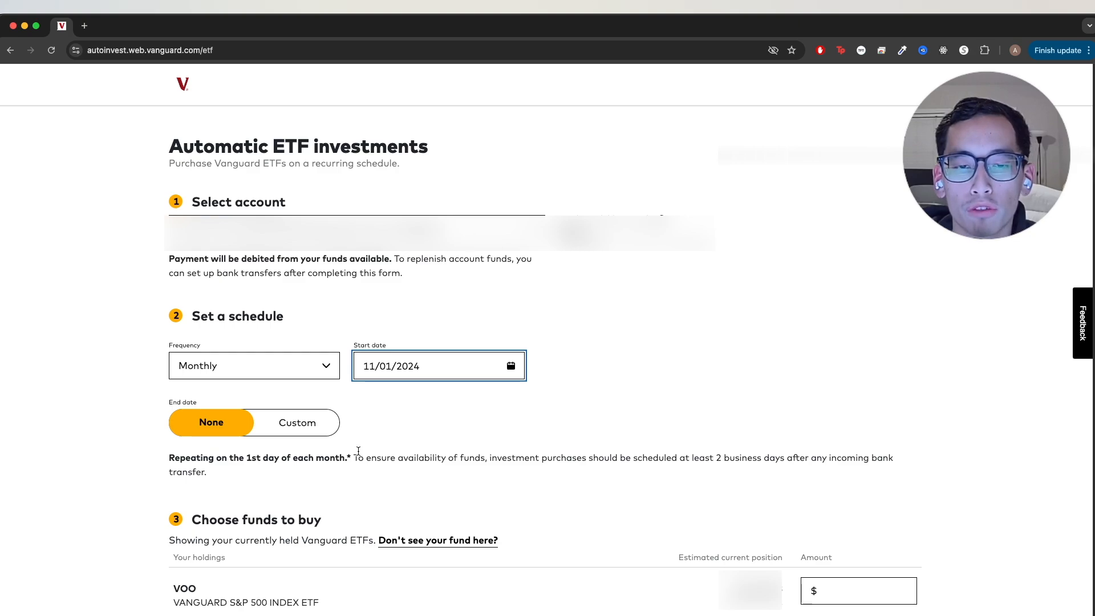
# Enter a $1.00 monthly purchase amount for VOO and proceed to the order review page
pyautogui.scroll(-3)
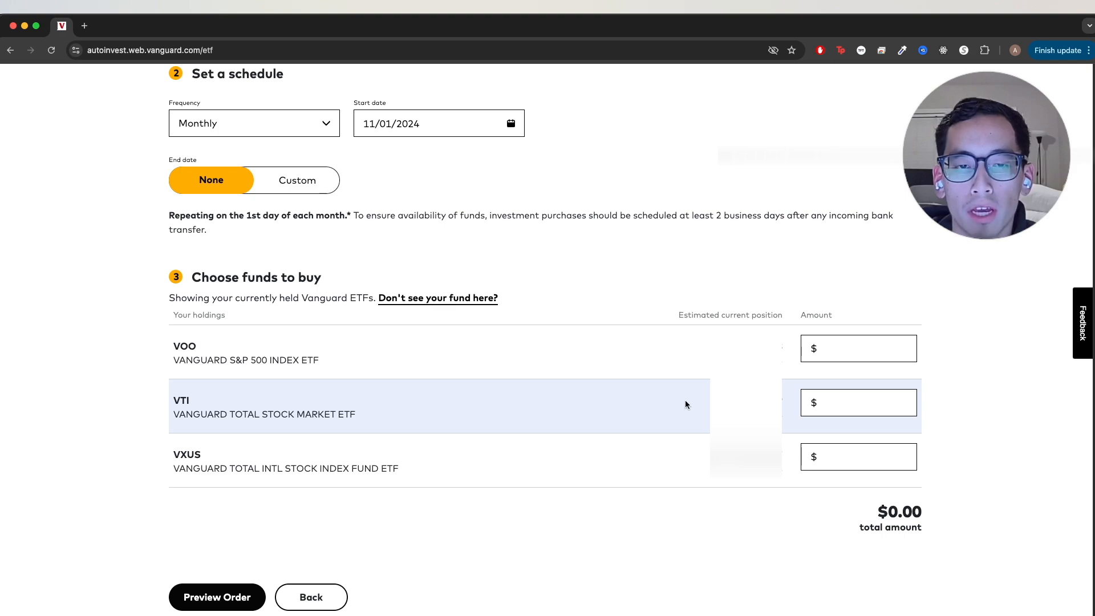
pyautogui.moveTo(388, 378)
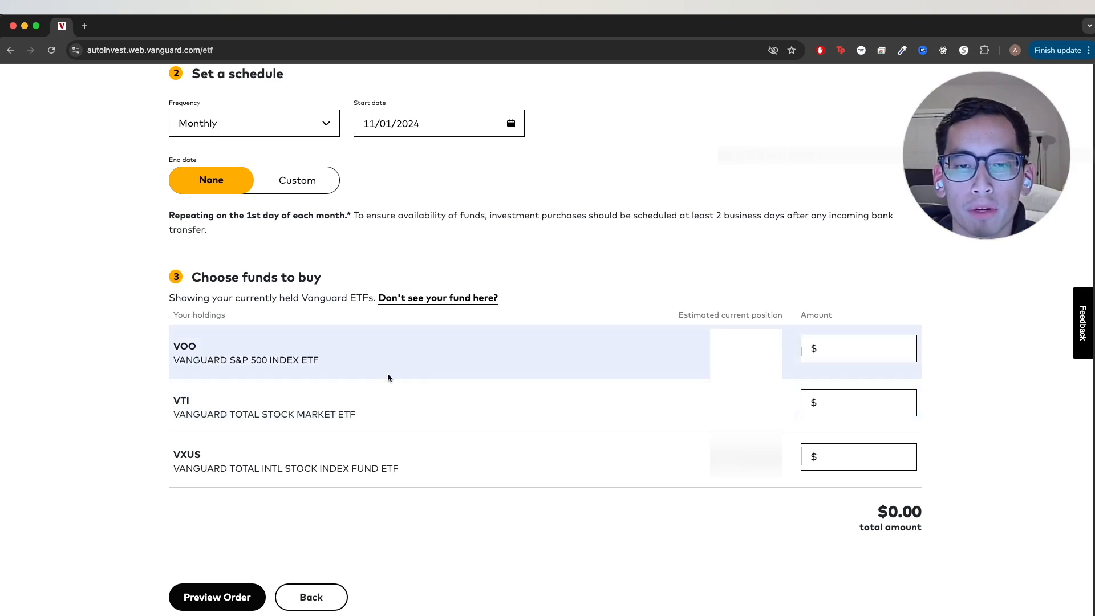
pyautogui.moveTo(424, 406)
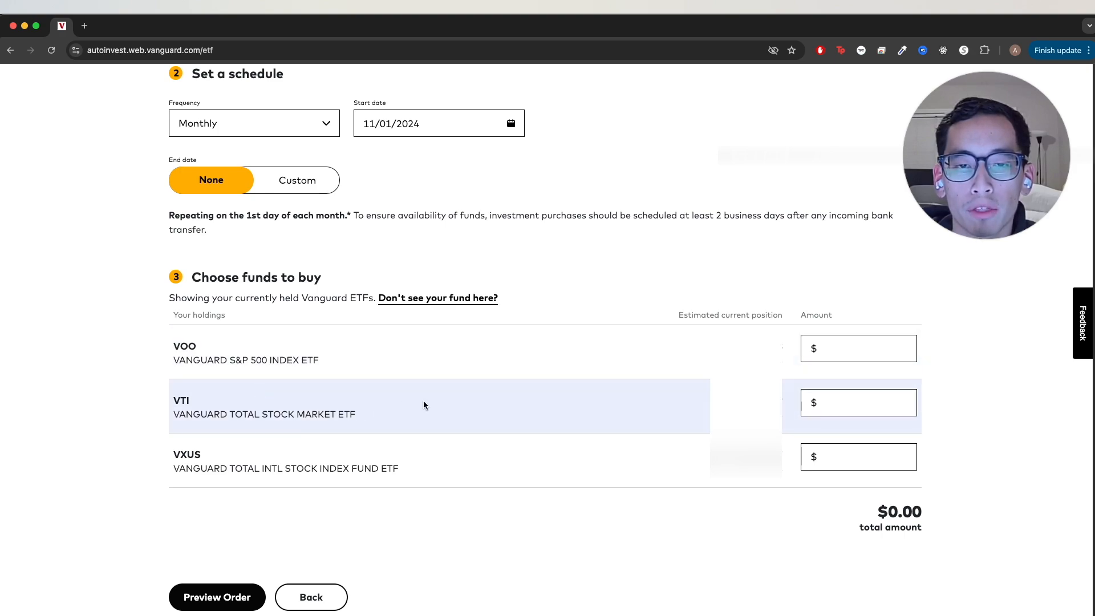
pyautogui.moveTo(476, 368)
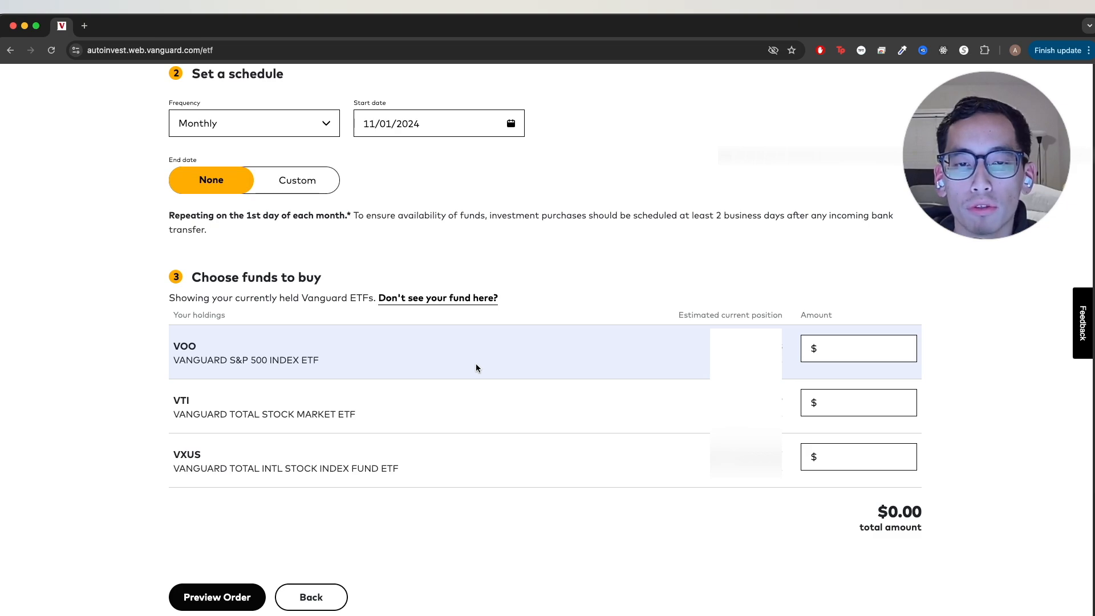
pyautogui.moveTo(676, 311)
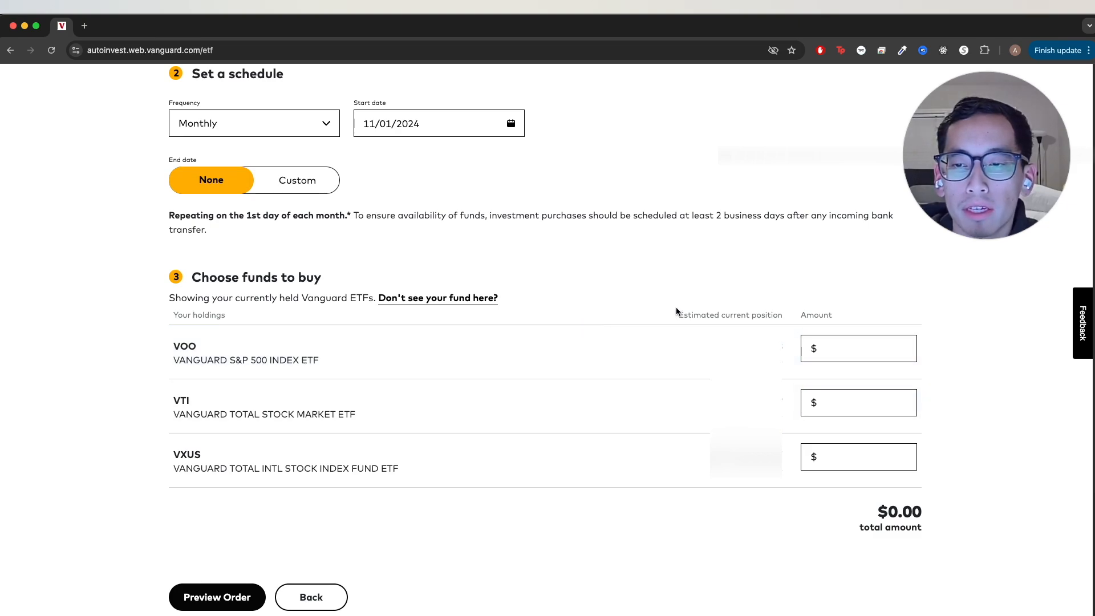
pyautogui.click(858, 349)
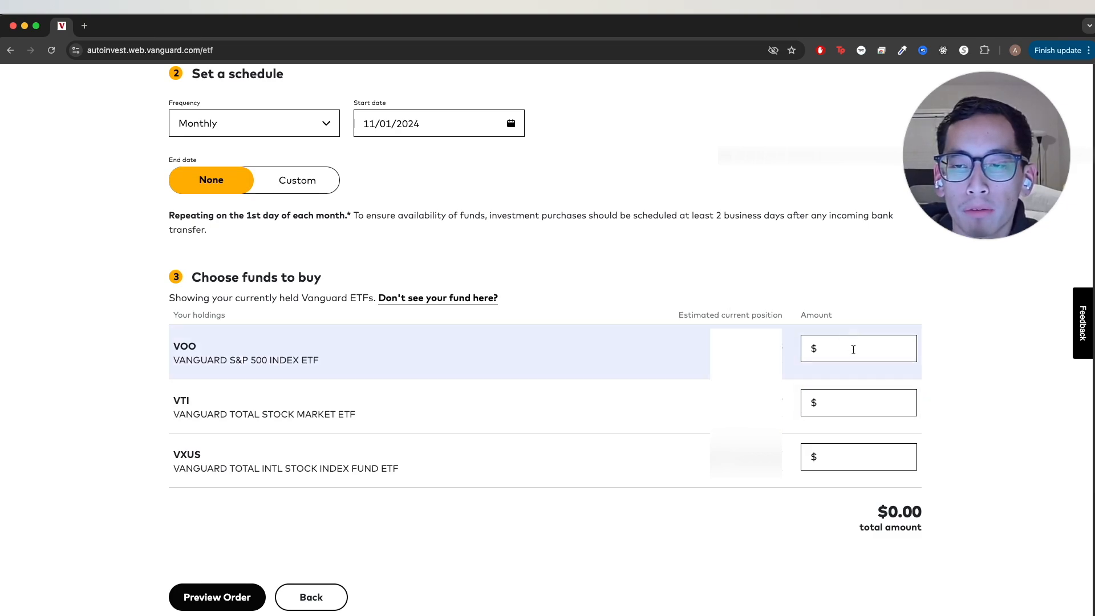
pyautogui.moveTo(848, 377)
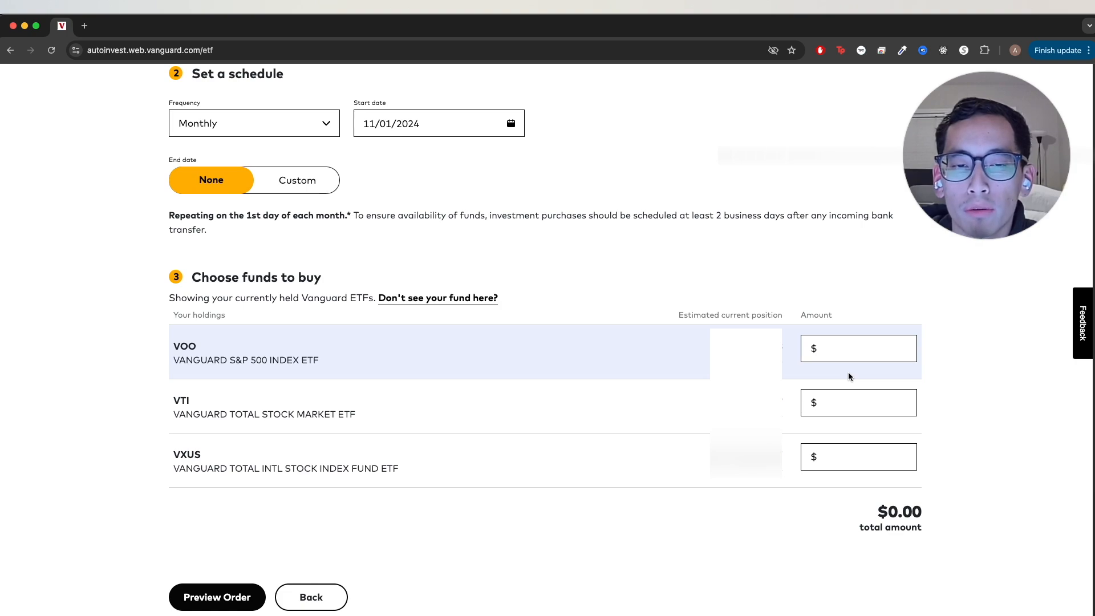
pyautogui.write('1')
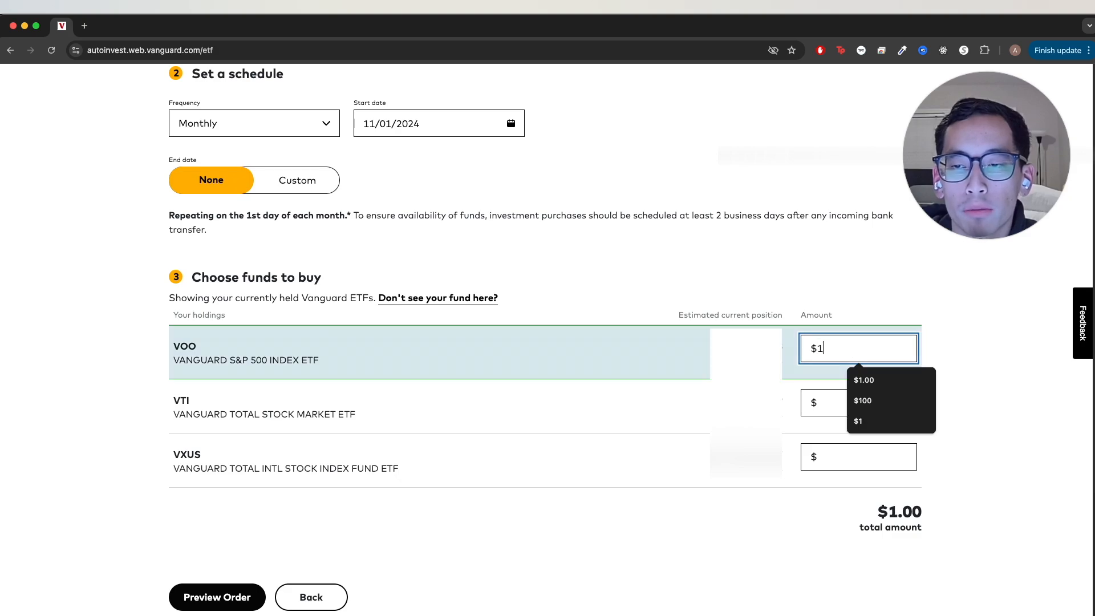
pyautogui.click(862, 400)
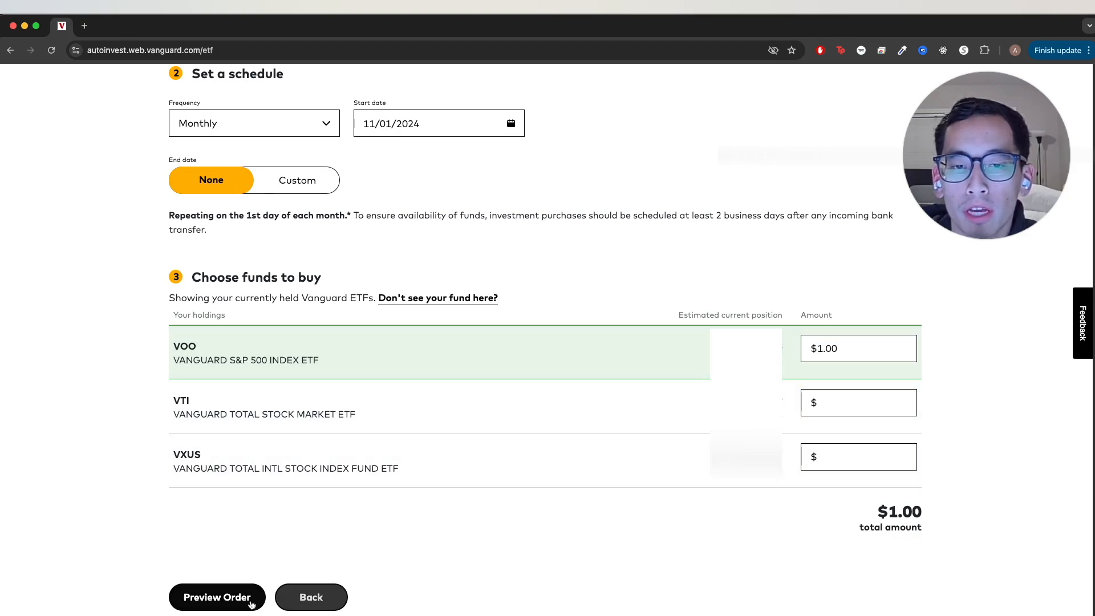
pyautogui.click(216, 596)
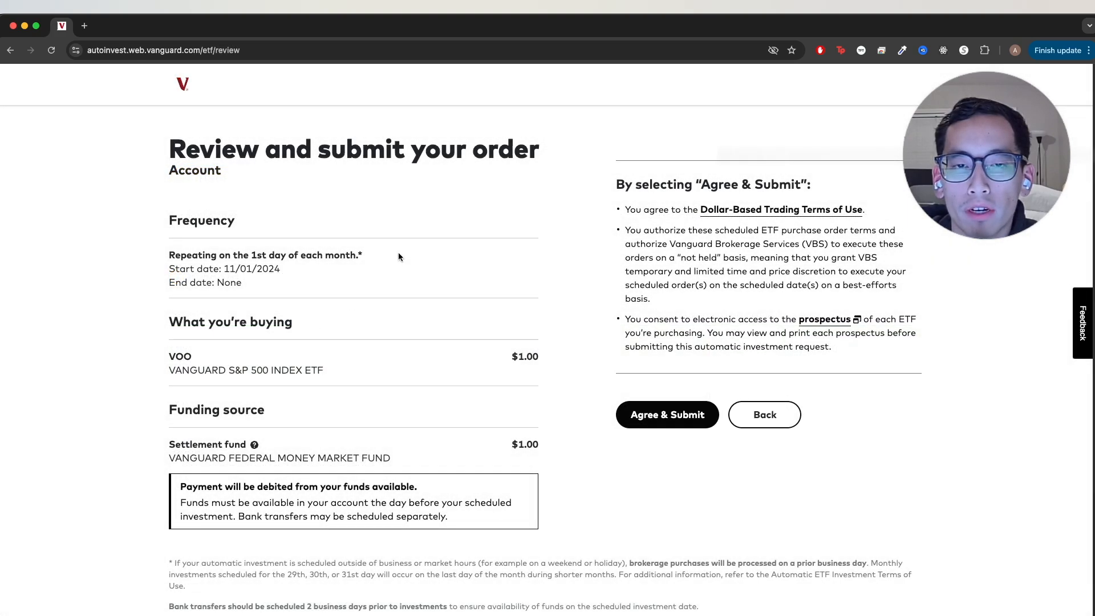
pyautogui.moveTo(667, 414)
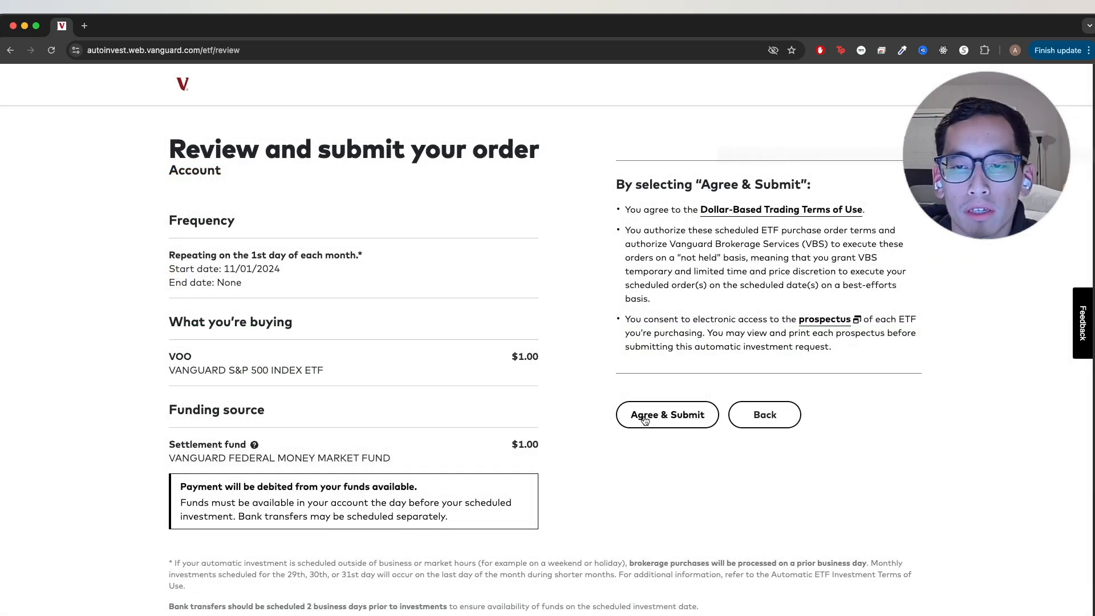
# Agree to the terms and submit the $1.00 monthly VOO automatic investment plan
pyautogui.click(666, 414)
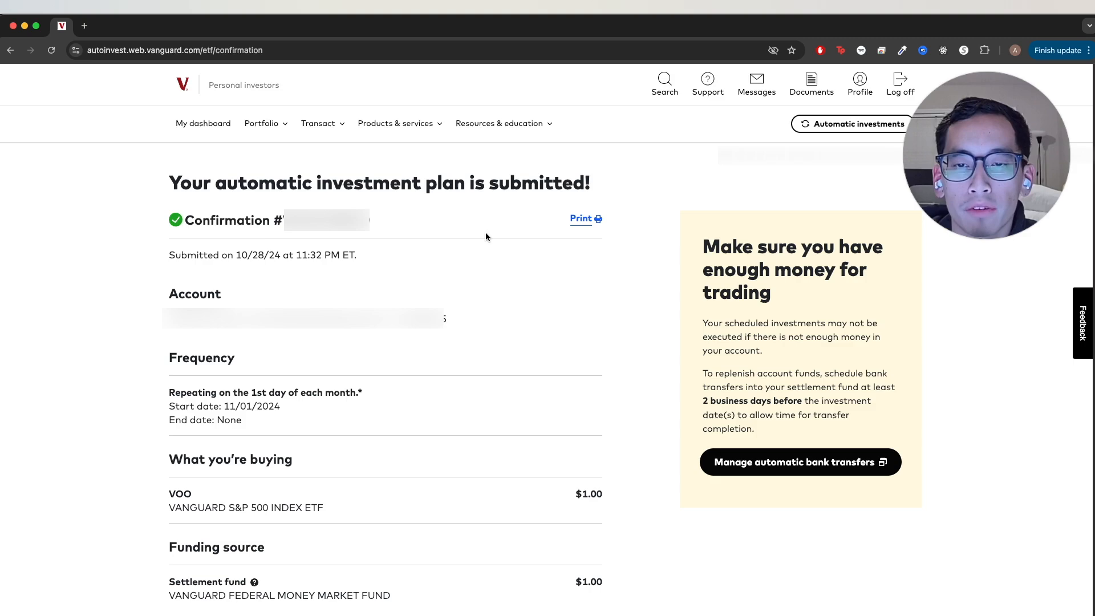
pyautogui.moveTo(712, 197)
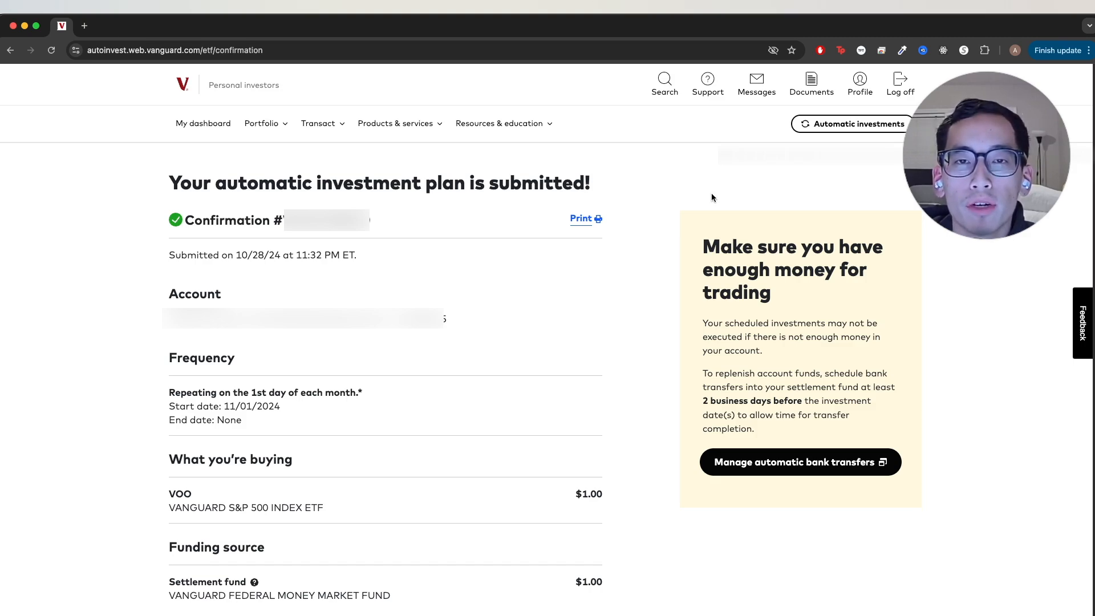